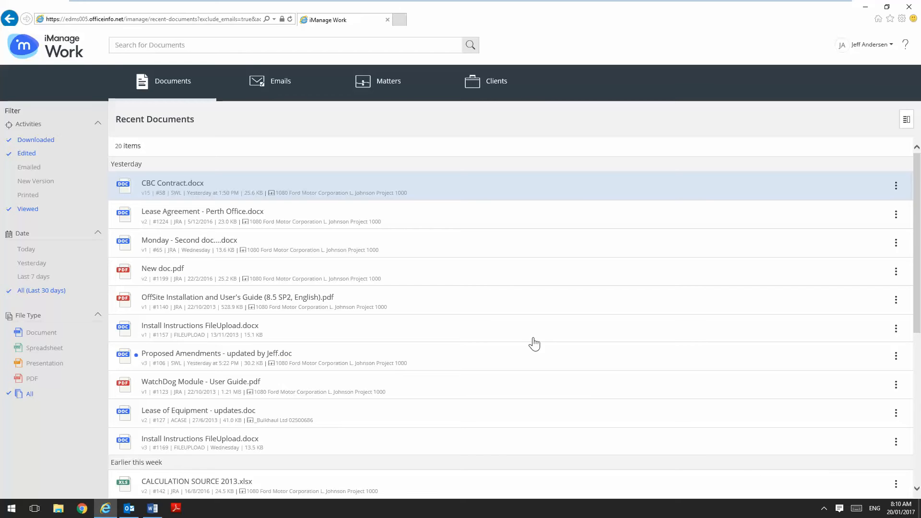
{"action": "mouse_move", "coordinate": [863, 194]}
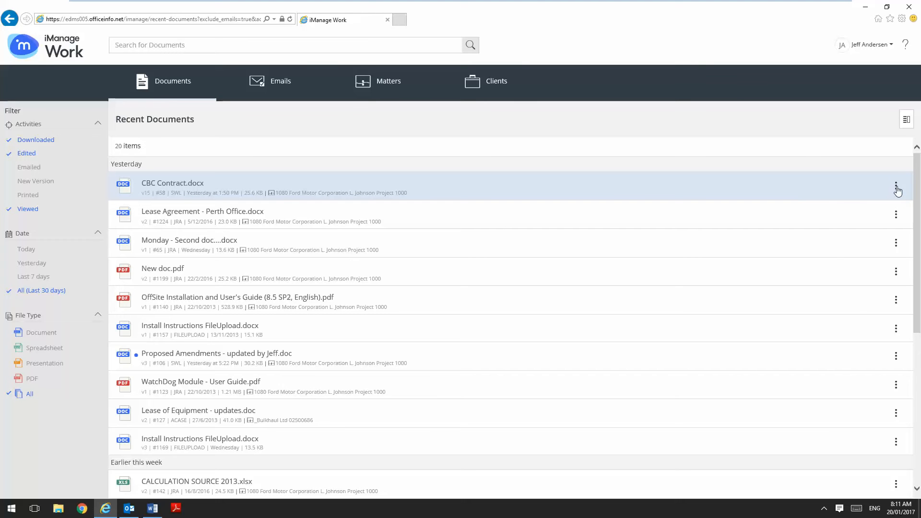
{"action": "mouse_move", "coordinate": [849, 223]}
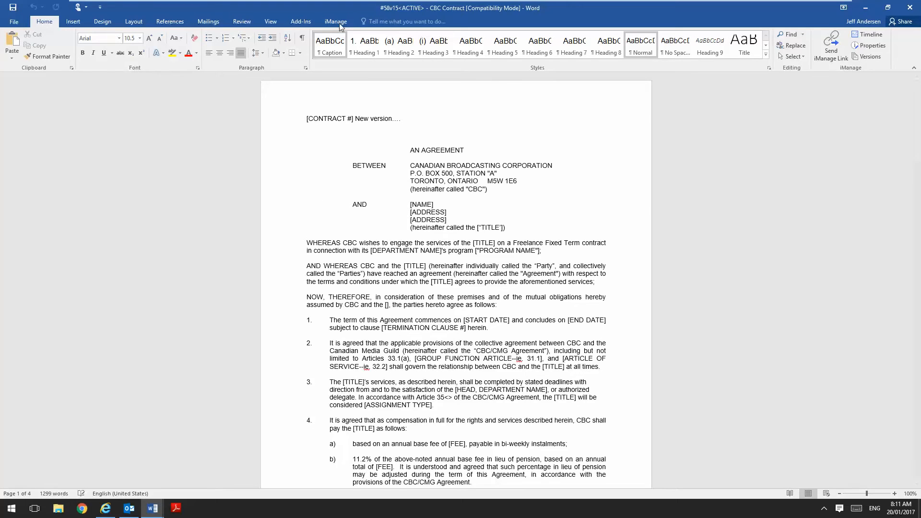
Show the iManage ribbon commands for the open CBC Contract in Word
{"action": "left_click", "coordinate": [336, 21]}
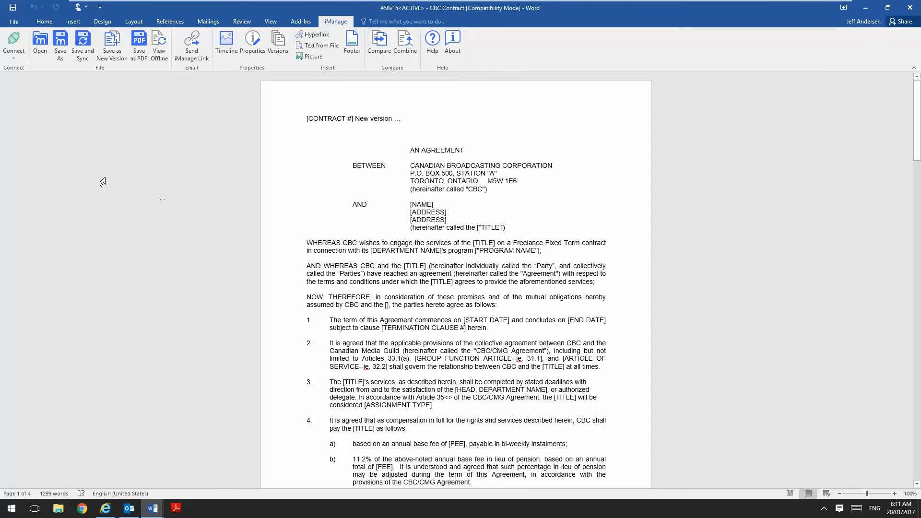
{"action": "mouse_move", "coordinate": [84, 42]}
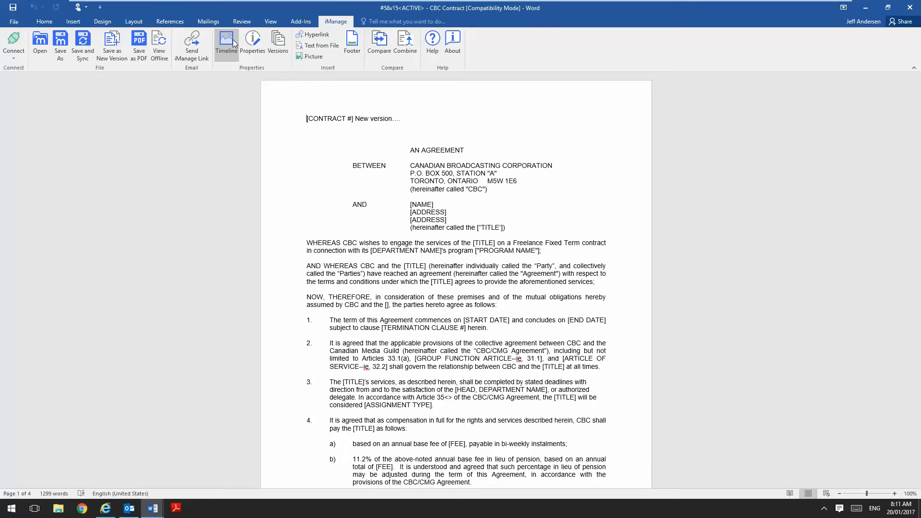
Review the CBC Contract's timeline filtered to view activity over a 3M range
{"action": "left_click", "coordinate": [227, 43]}
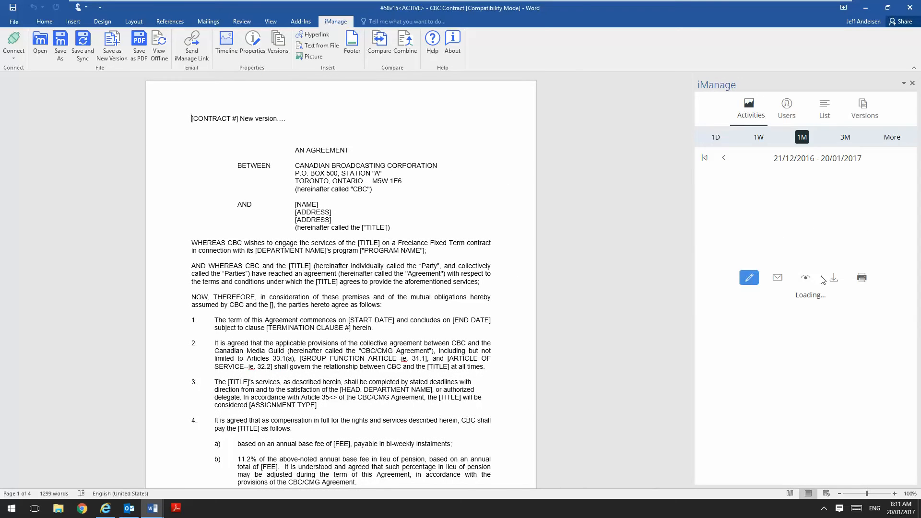
{"action": "left_click", "coordinate": [806, 278]}
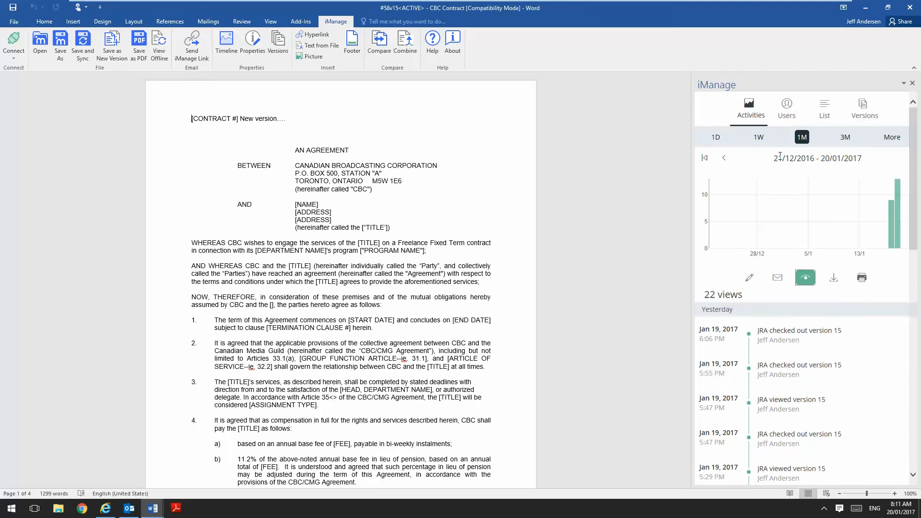
{"action": "left_click", "coordinate": [844, 138]}
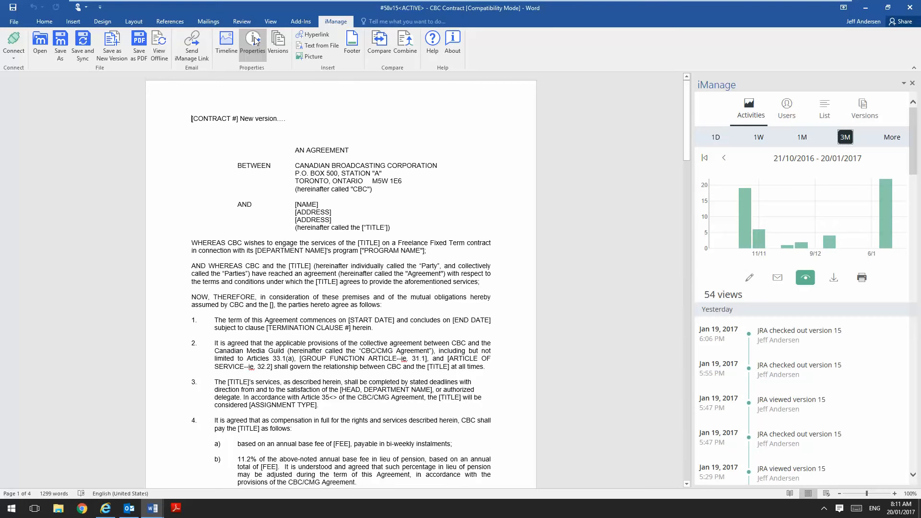
Review the CBC Contract's properties, then its version history in the iManage panel
{"action": "left_click", "coordinate": [251, 43]}
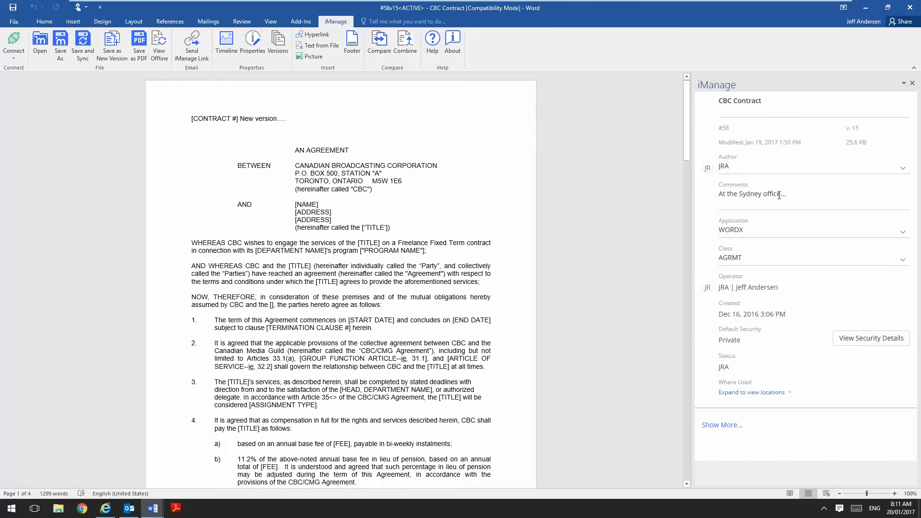
{"action": "scroll", "scroll_direction": "down", "scroll_amount": 3}
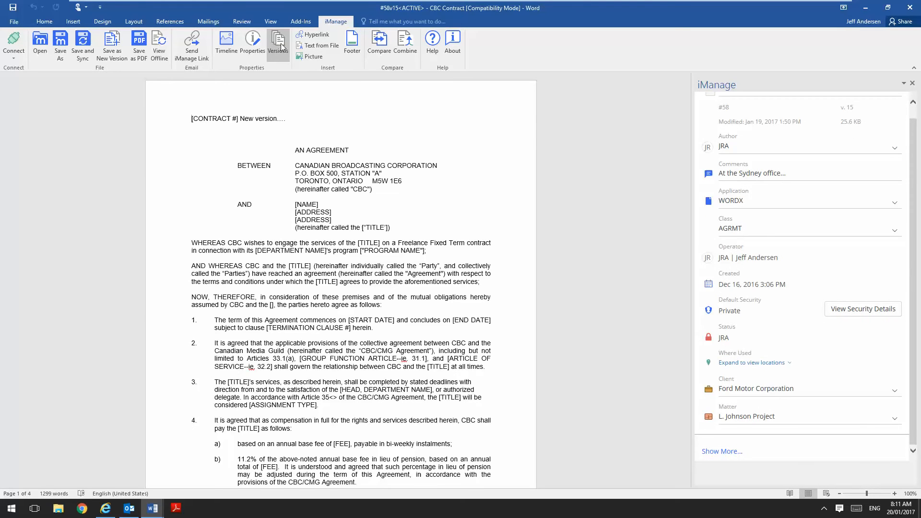
{"action": "left_click", "coordinate": [278, 42]}
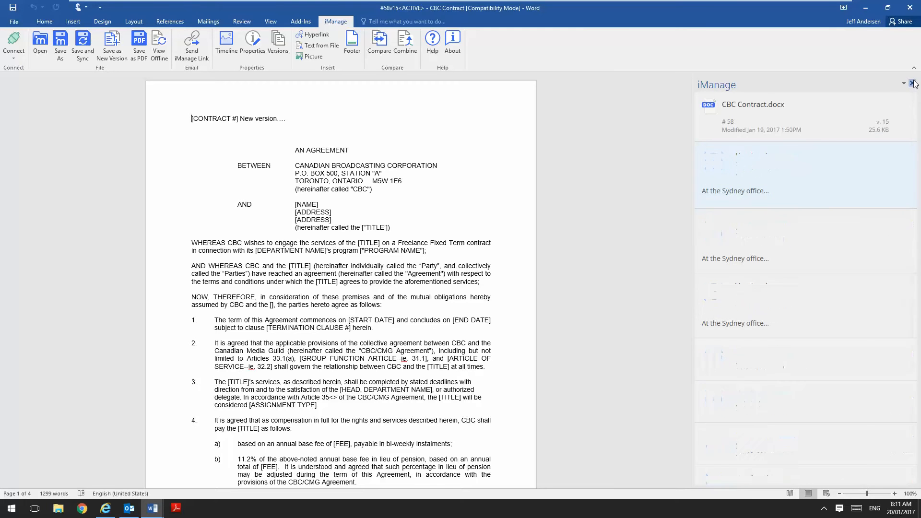
Close the iManage panel and list recent iManage documents on Word's Open screen
{"action": "left_click", "coordinate": [914, 83]}
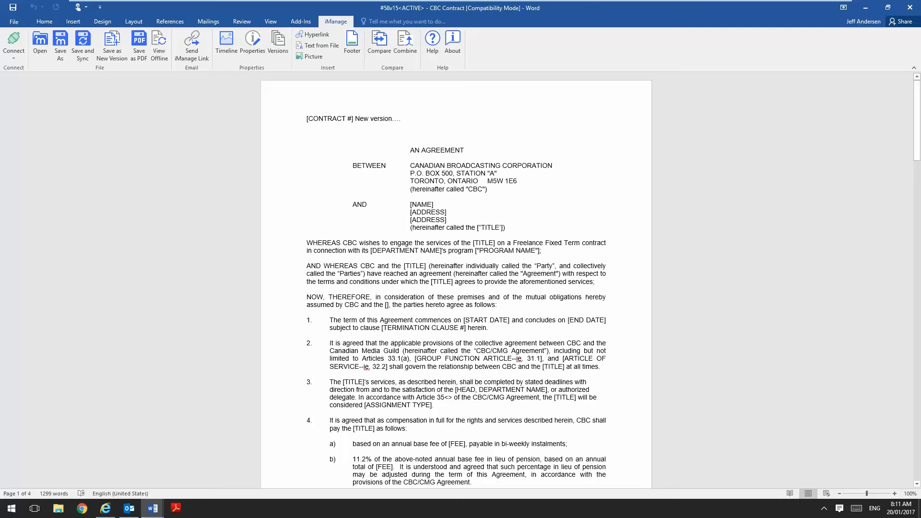
{"action": "mouse_move", "coordinate": [289, 230]}
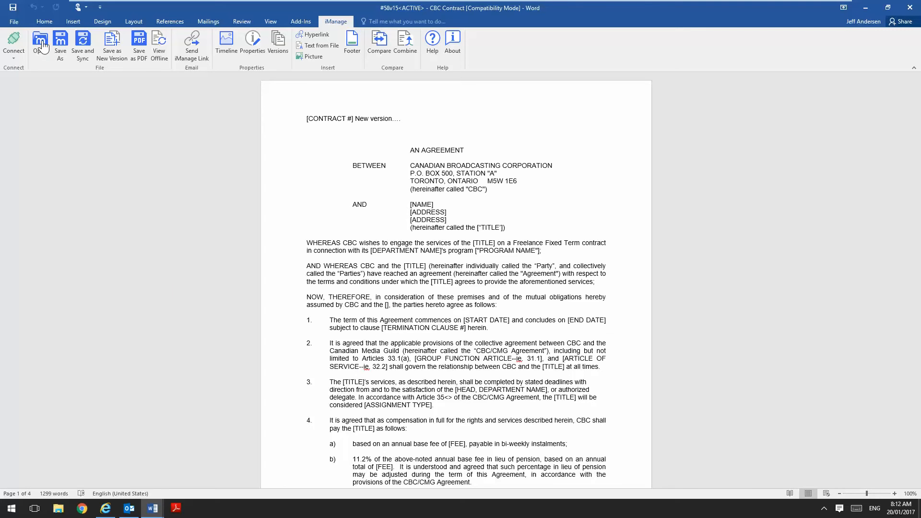
{"action": "left_click", "coordinate": [40, 38]}
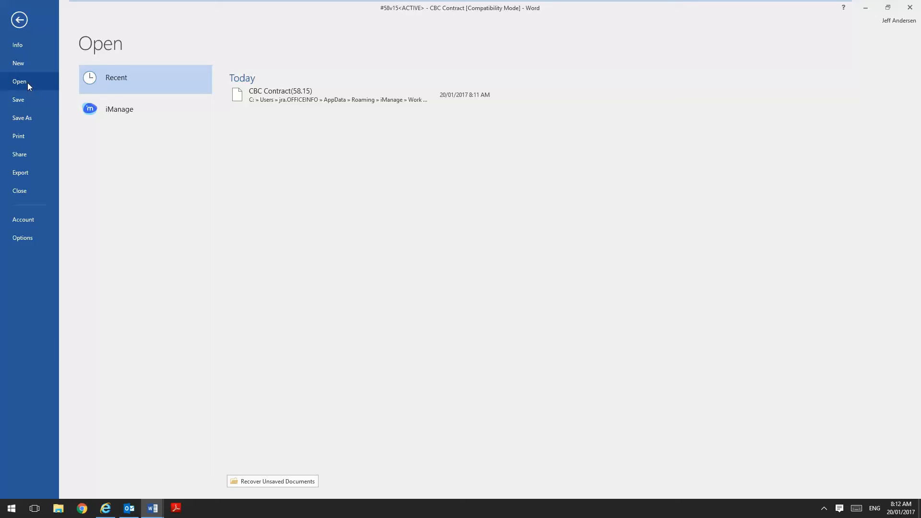
{"action": "left_click", "coordinate": [119, 109]}
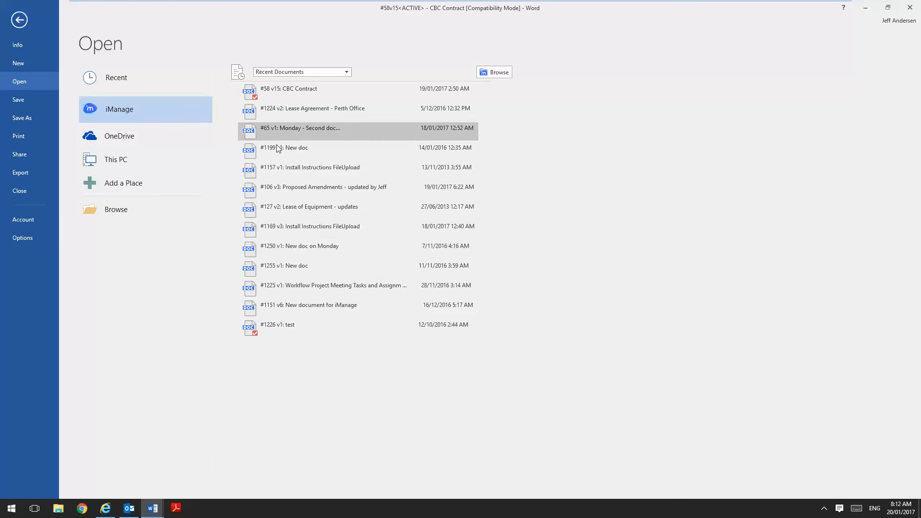
{"action": "mouse_move", "coordinate": [502, 71]}
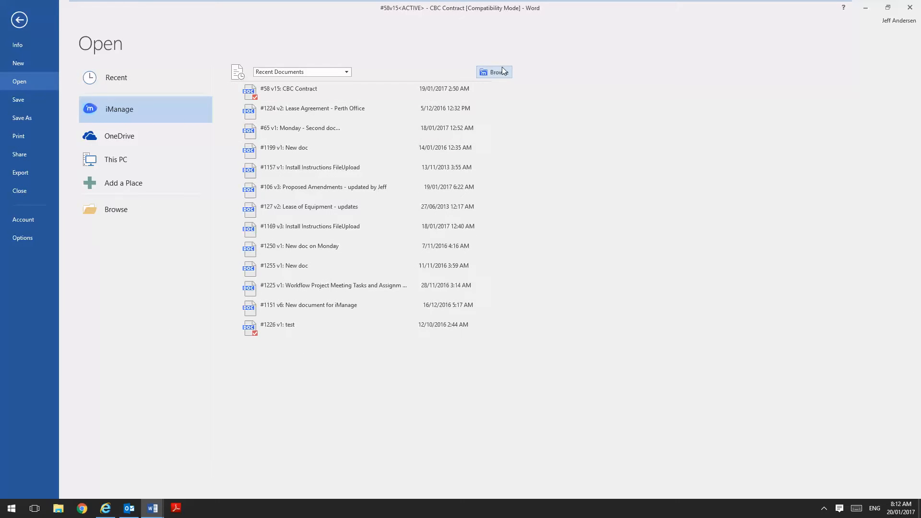
Browse iManage and review the Monday document's details, versions and preview
{"action": "left_click", "coordinate": [494, 72]}
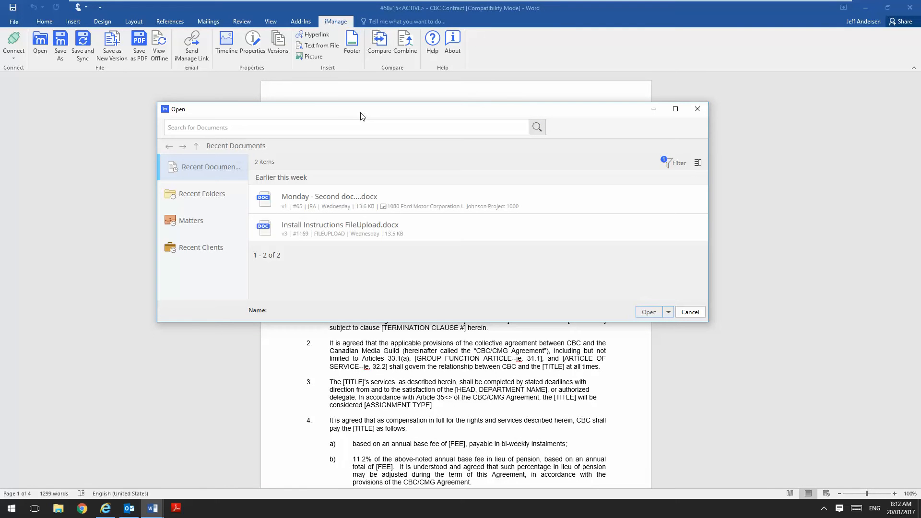
{"action": "left_click_drag", "start_coordinate": [362, 116], "coordinate": [377, 131]}
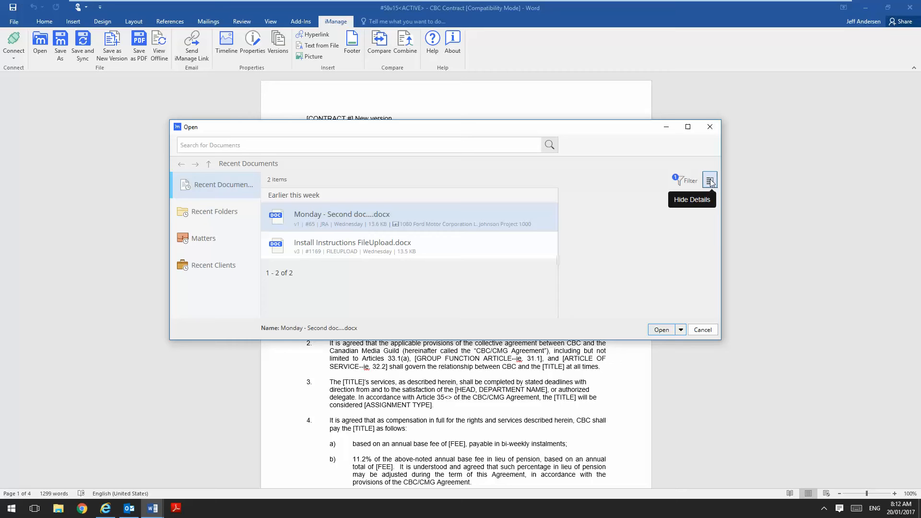
{"action": "left_click", "coordinate": [710, 180]}
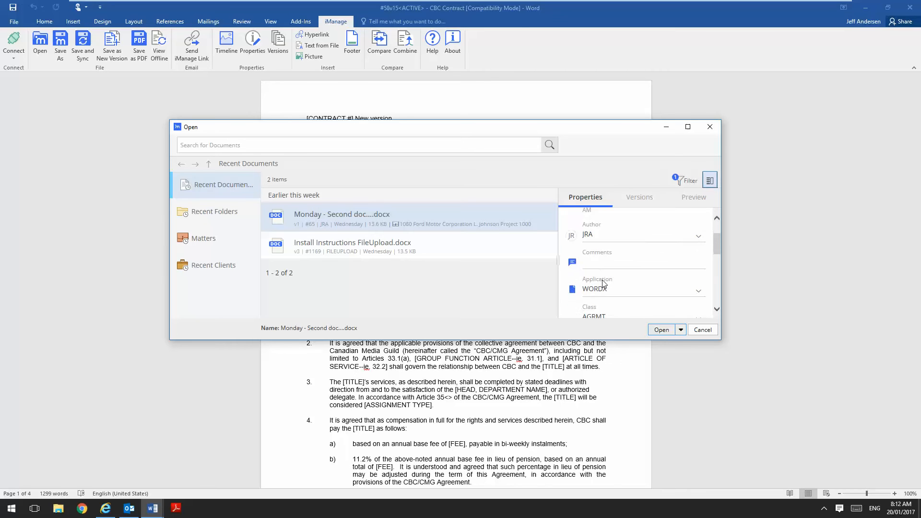
{"action": "left_click", "coordinate": [639, 198]}
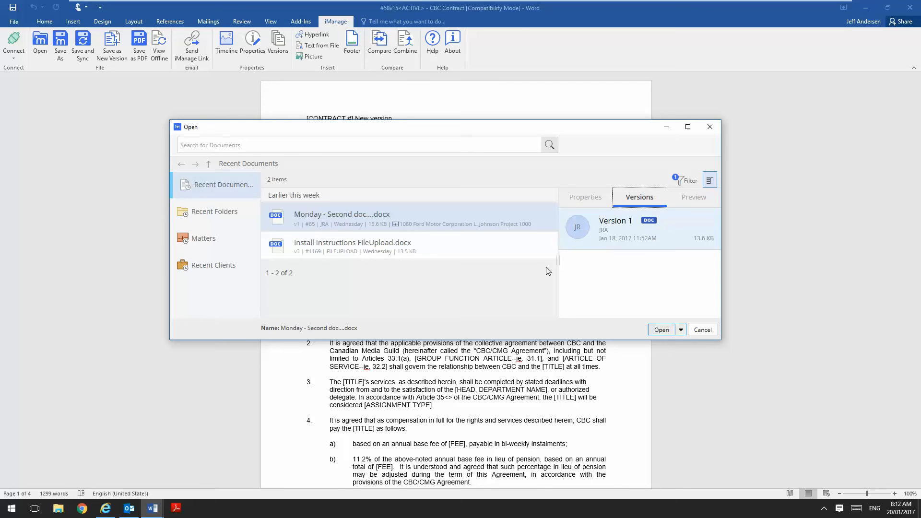
{"action": "left_click", "coordinate": [694, 197]}
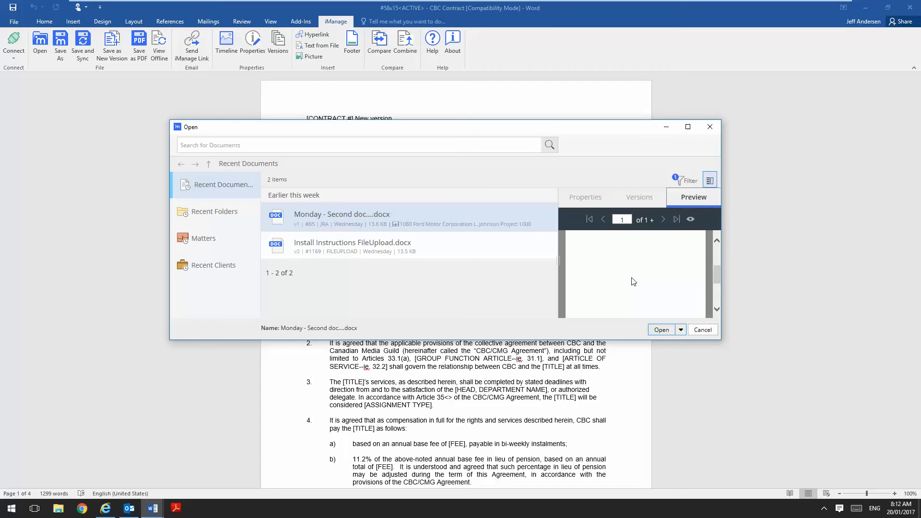
Open 'Monday - Second doc' in Word via the alternative open options
{"action": "left_click", "coordinate": [680, 330]}
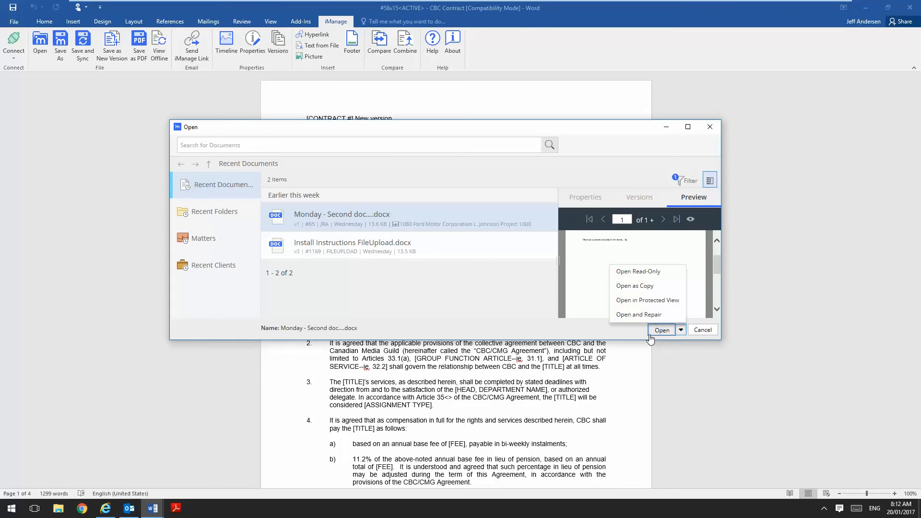
{"action": "left_click", "coordinate": [662, 330]}
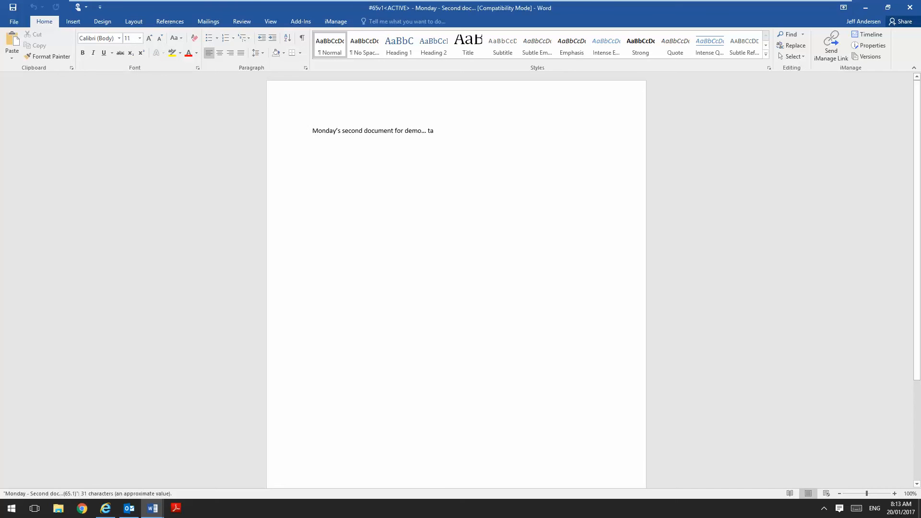
{"action": "left_click", "coordinate": [128, 508]}
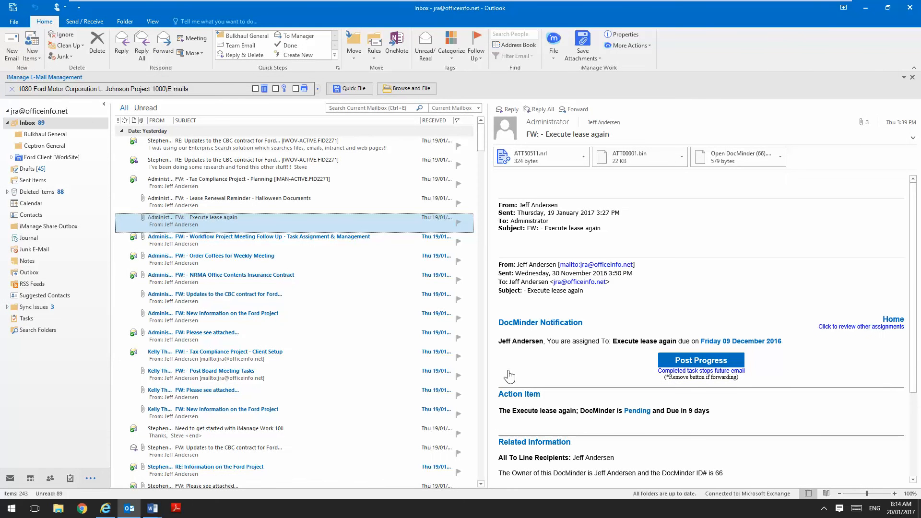
{"action": "mouse_move", "coordinate": [503, 373]}
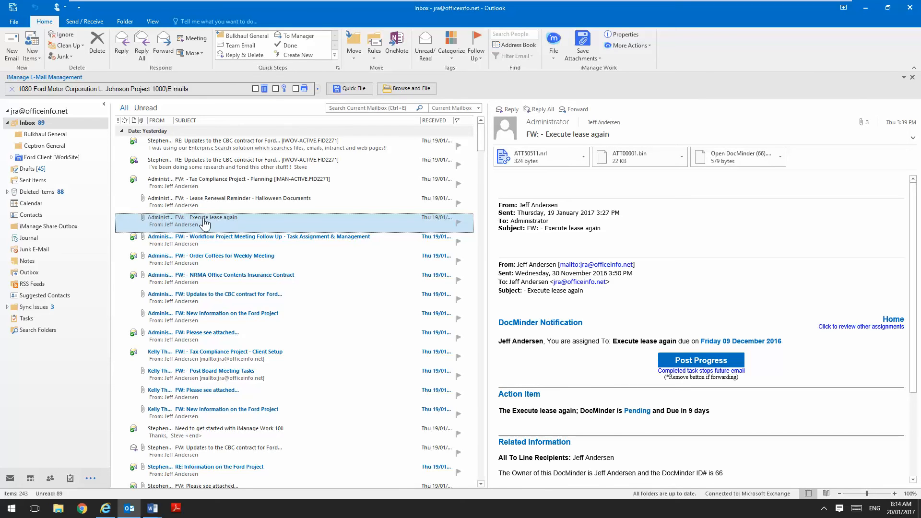
{"action": "mouse_move", "coordinate": [69, 92]}
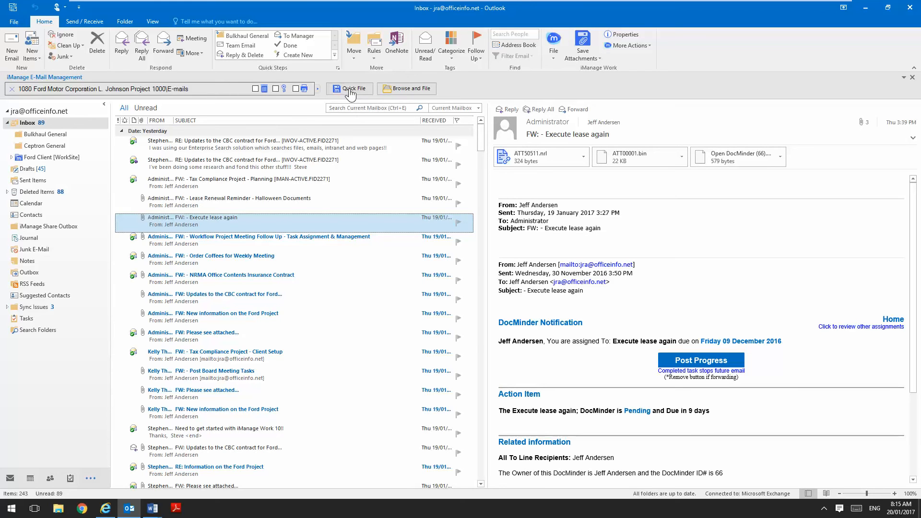
{"action": "mouse_move", "coordinate": [417, 91]}
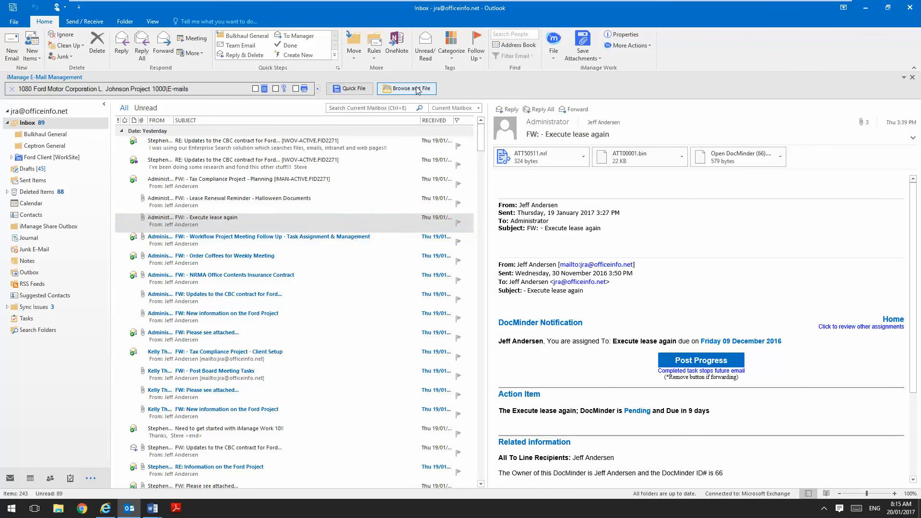
File the Execute lease email to the Ford E-mails folder and Bulkhaul Risk Mgt Others
{"action": "left_click", "coordinate": [407, 88]}
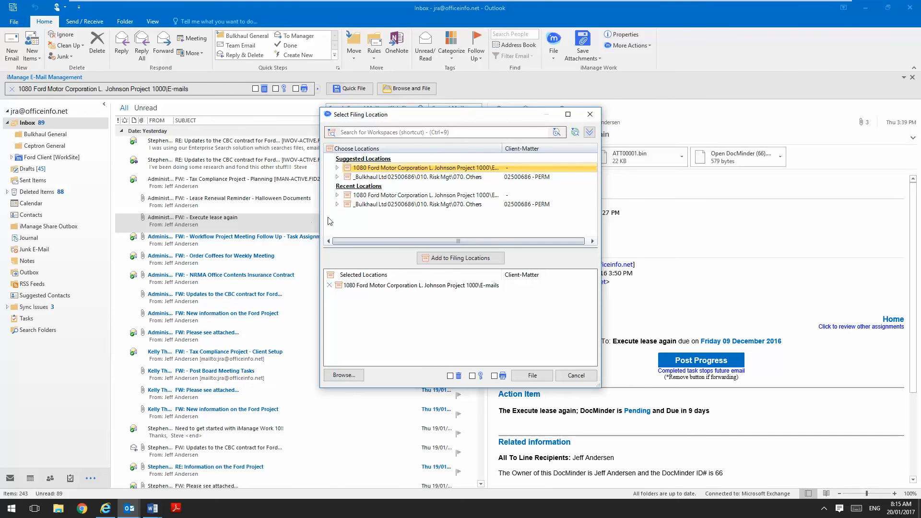
{"action": "left_click", "coordinate": [461, 258]}
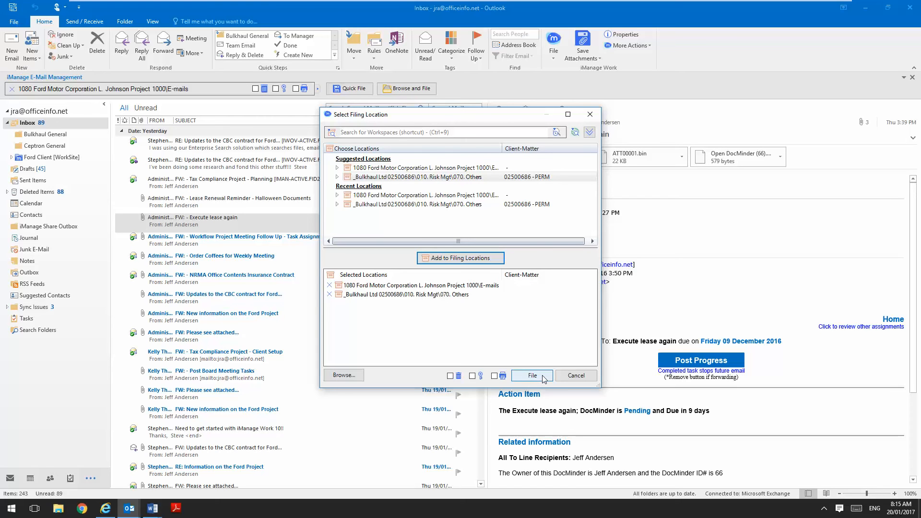
{"action": "mouse_move", "coordinate": [545, 379]}
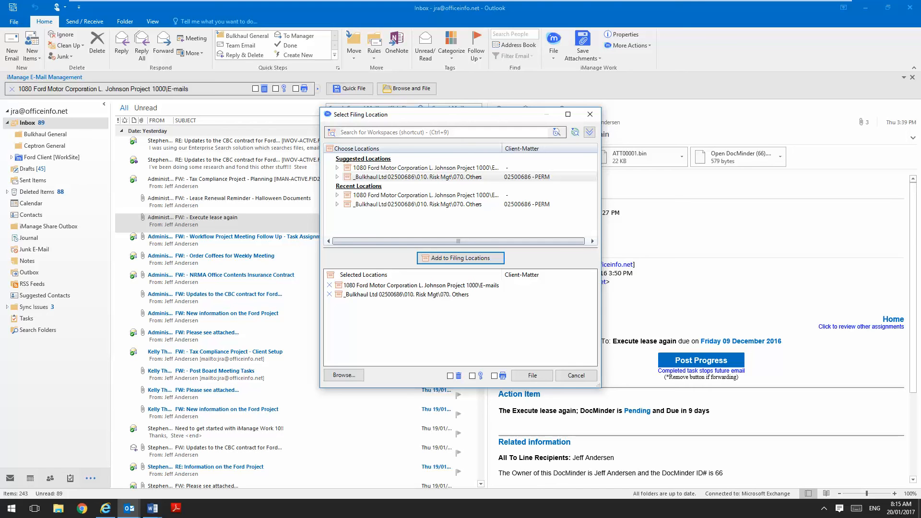
{"action": "mouse_move", "coordinate": [532, 375]}
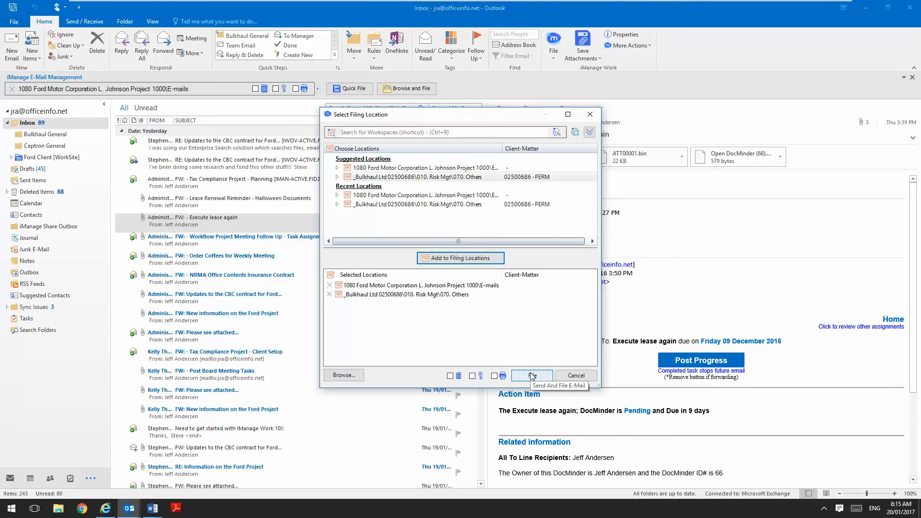
{"action": "left_click", "coordinate": [531, 375]}
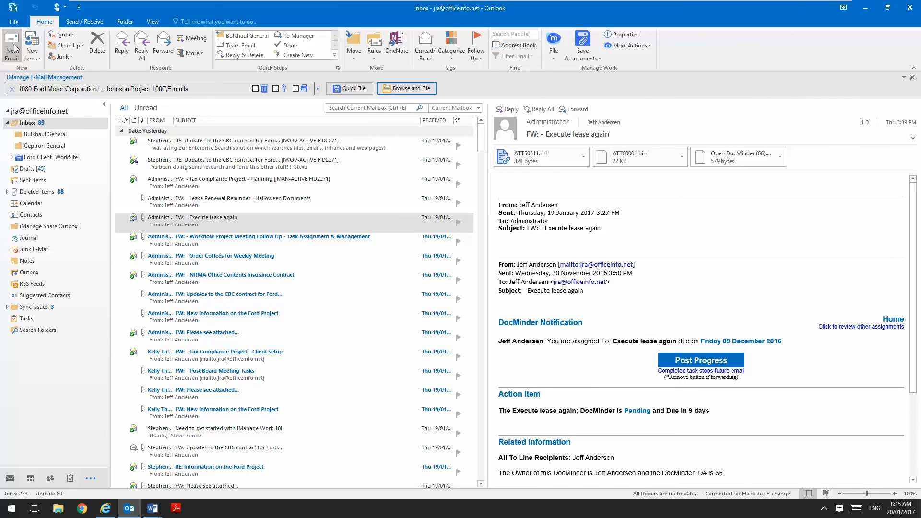
Start a new email set to file into the 1080 Ford Motor Corporation matter's E-mails folder
{"action": "left_click", "coordinate": [10, 44]}
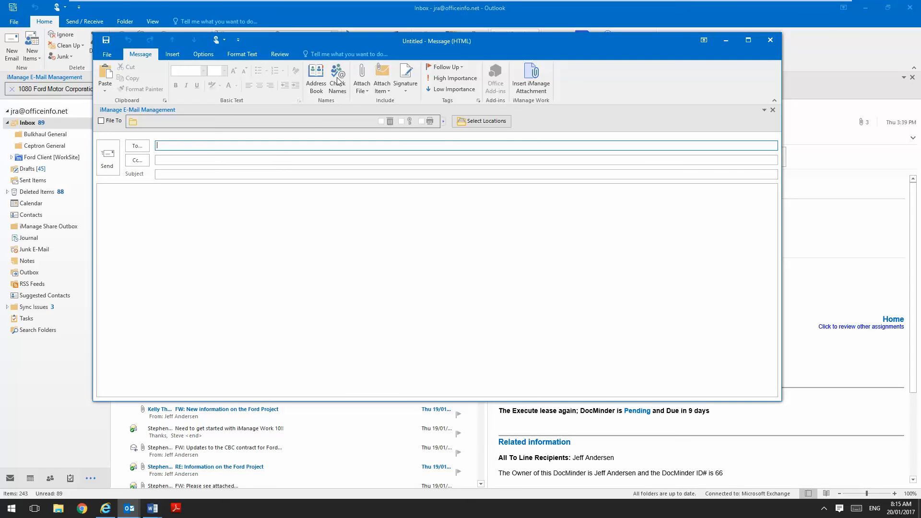
{"action": "left_click", "coordinate": [481, 121]}
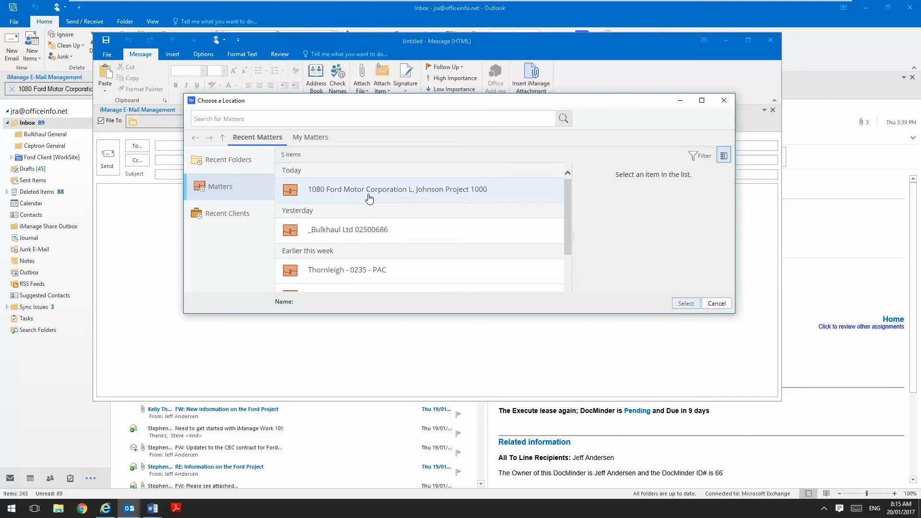
{"action": "left_click", "coordinate": [389, 189]}
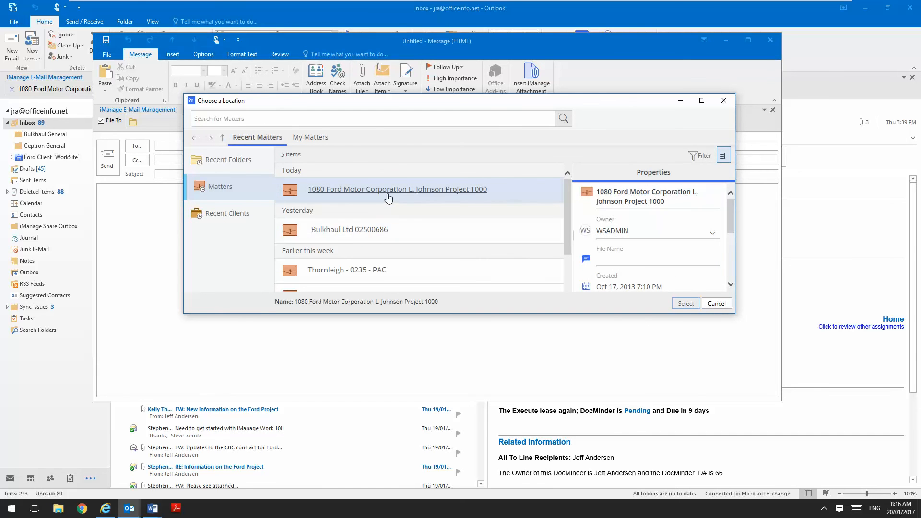
{"action": "double_click", "coordinate": [397, 190]}
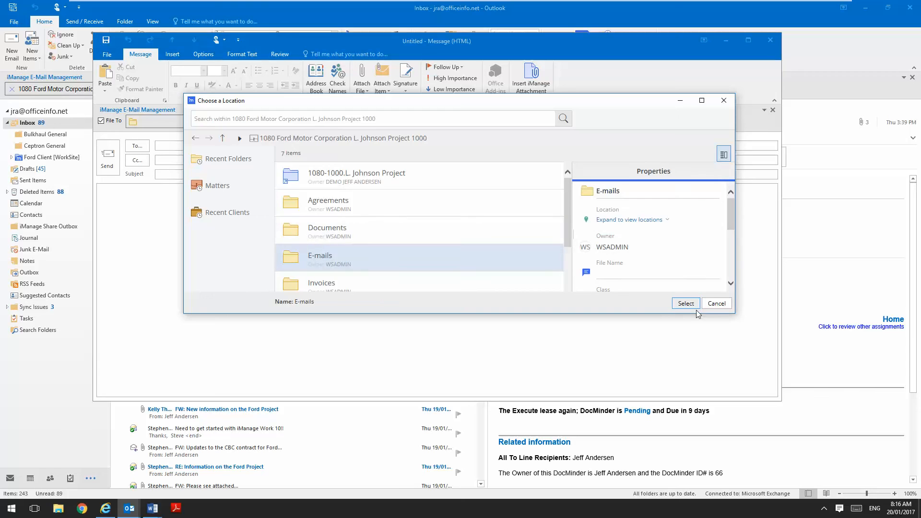
{"action": "left_click", "coordinate": [686, 303]}
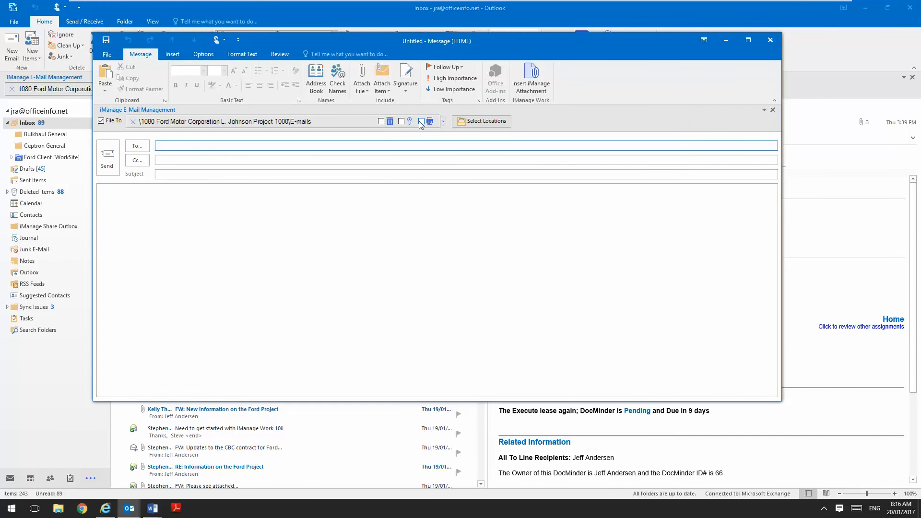
Attach 'Monday - Second doc.docx' from iManage Recent Documents, then close the draft
{"action": "left_click", "coordinate": [531, 77]}
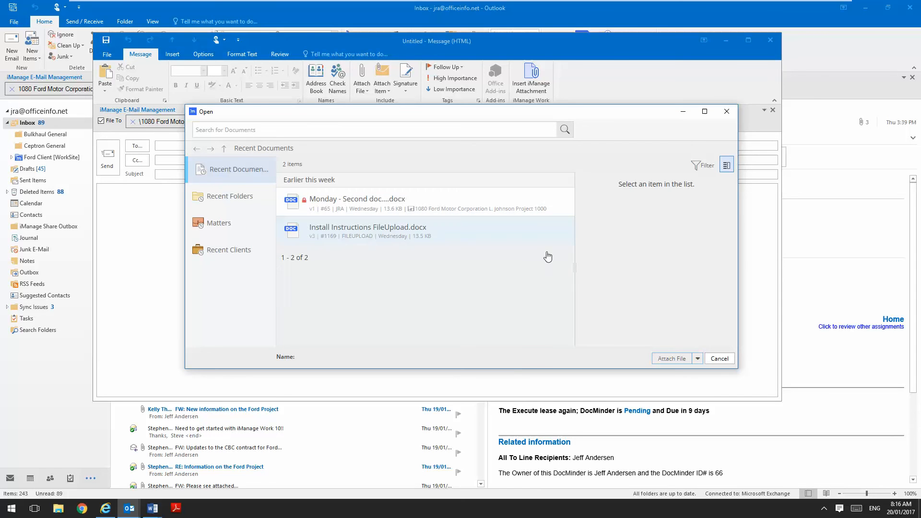
{"action": "mouse_move", "coordinate": [516, 208]}
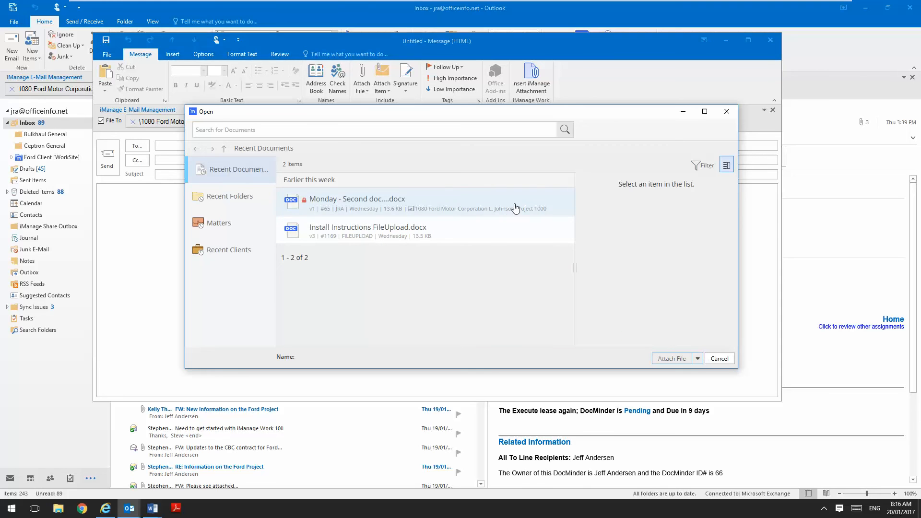
{"action": "left_click", "coordinate": [719, 359]}
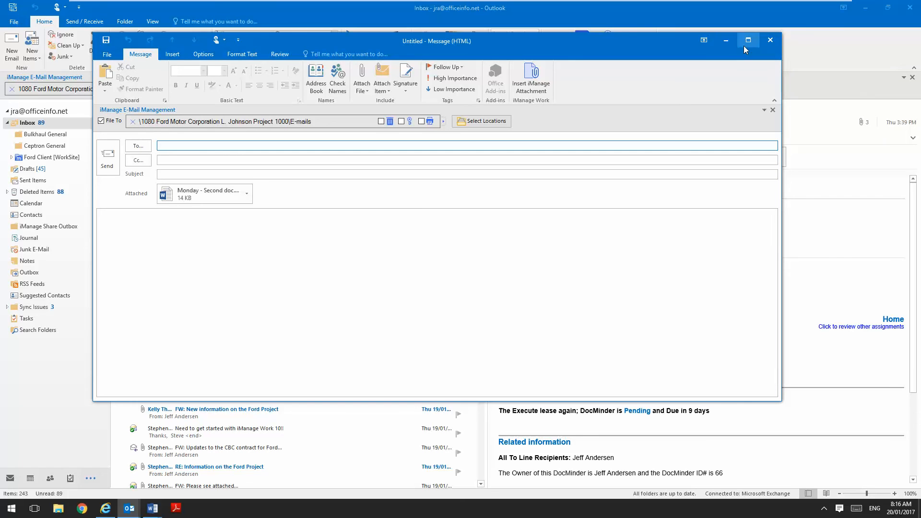
{"action": "left_click", "coordinate": [770, 40]}
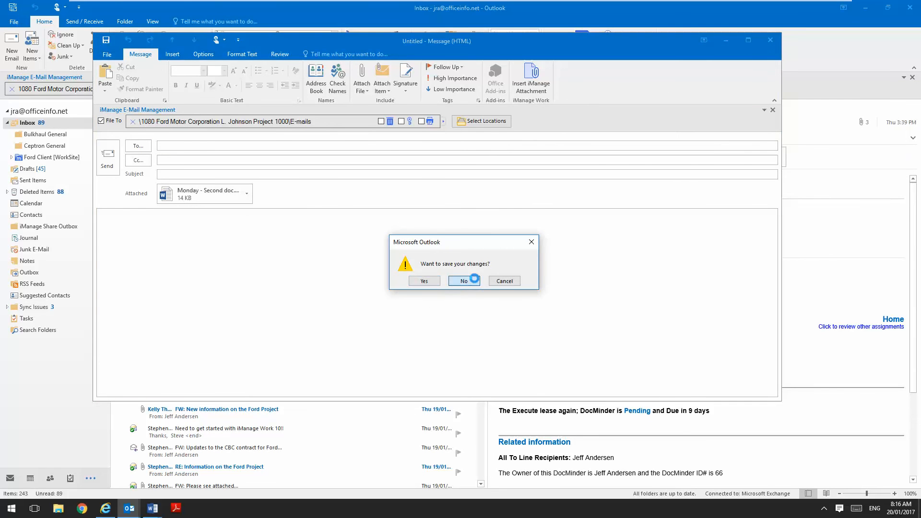
Discard the draft without saving and return to the inbox
{"action": "left_click", "coordinate": [465, 280]}
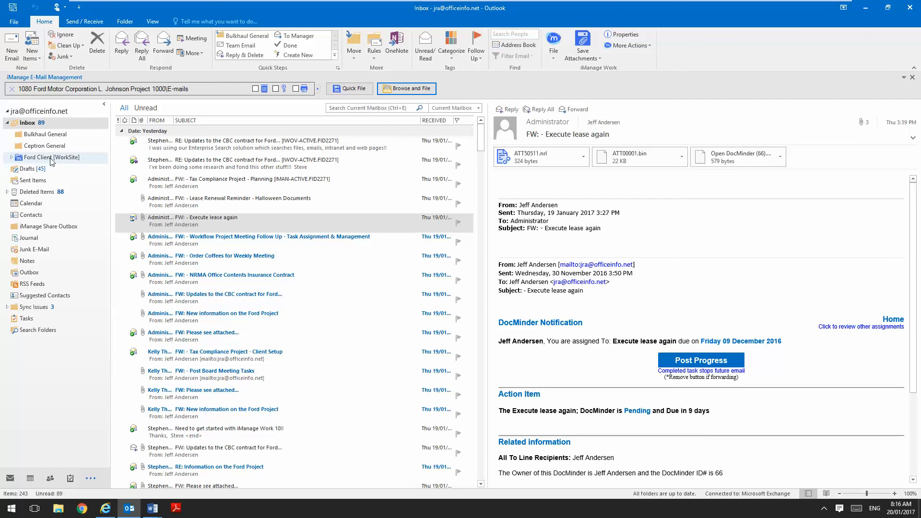
{"action": "mouse_move", "coordinate": [34, 159]}
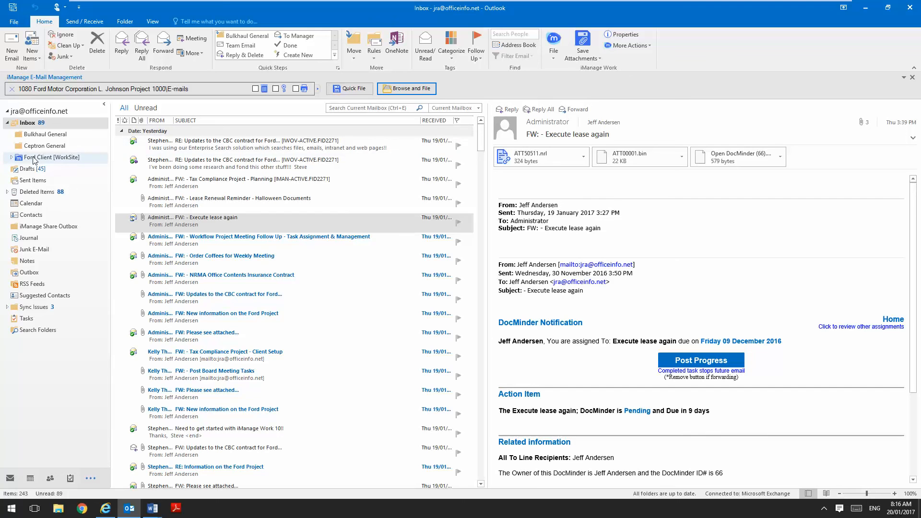